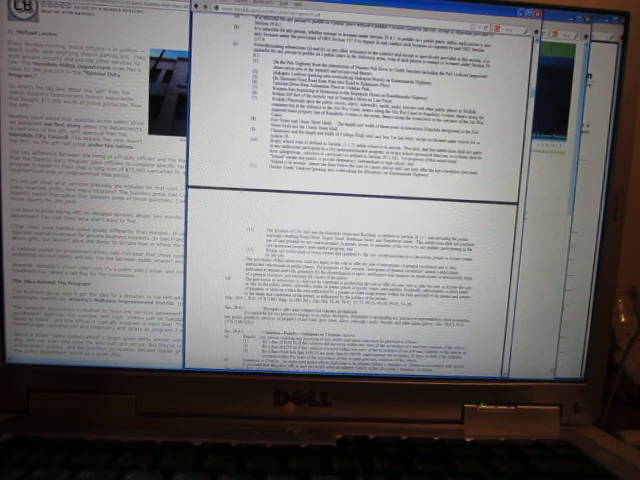
scroll("down", 3)
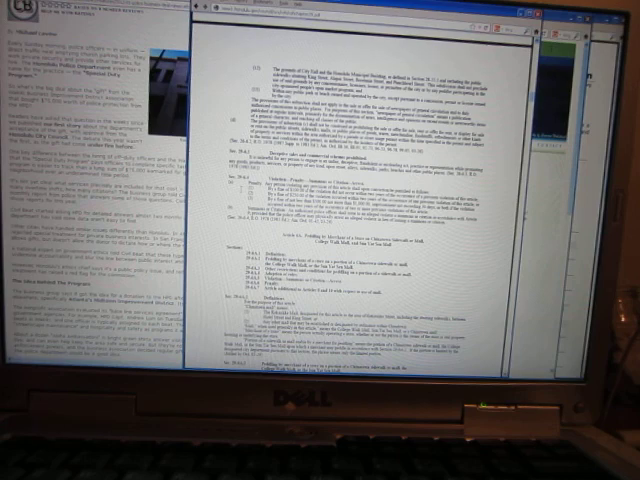
scroll("down", 3)
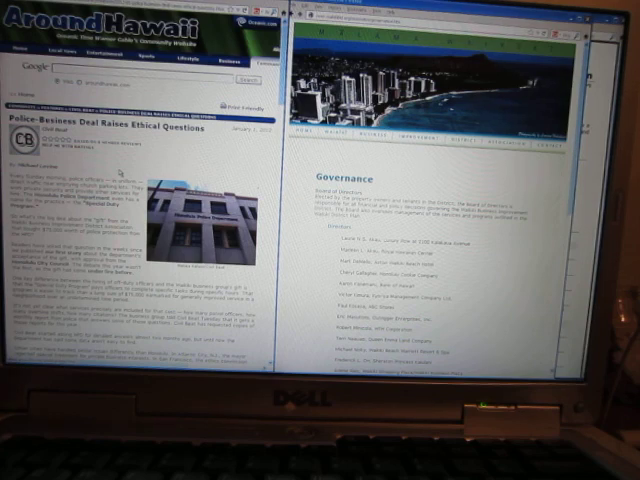
scroll("down", 3)
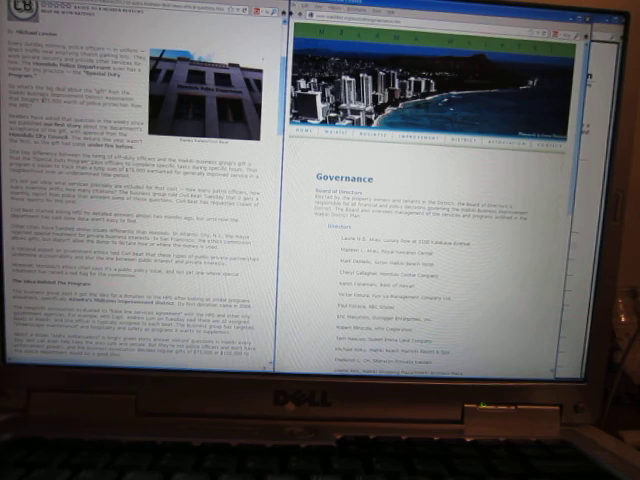
scroll("down", 3)
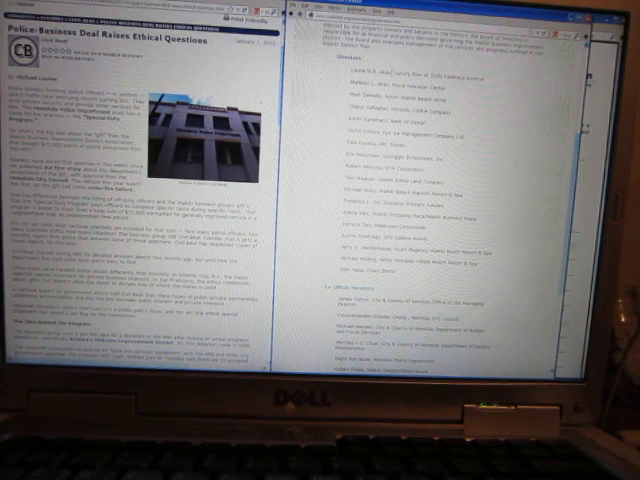
scroll("down", 3)
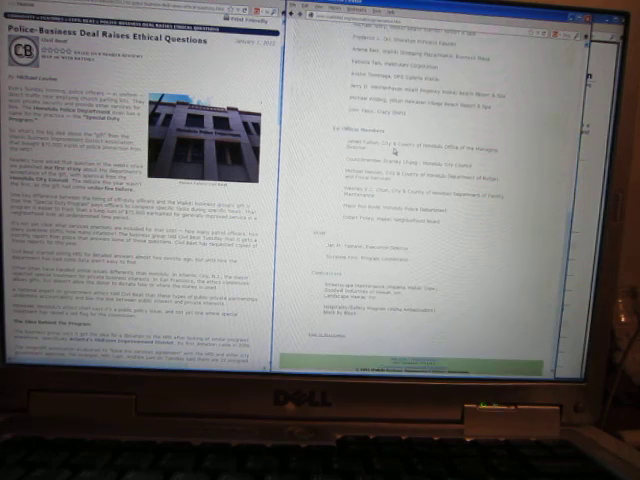